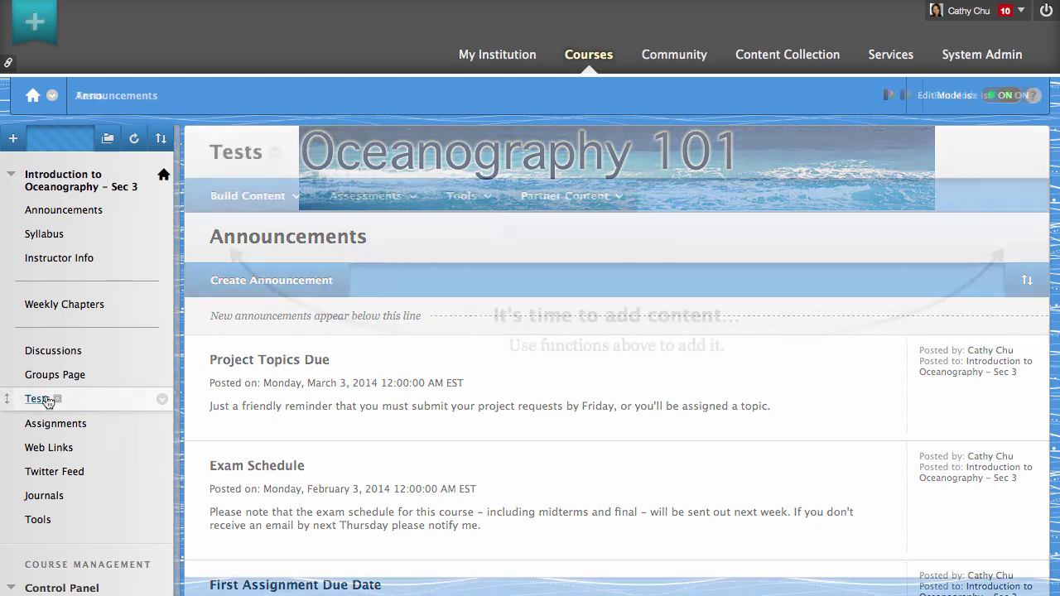
Deploy the existing Chapter 1 Test – History of Ocean Exploration into the Tests content area.
left_click(364, 196)
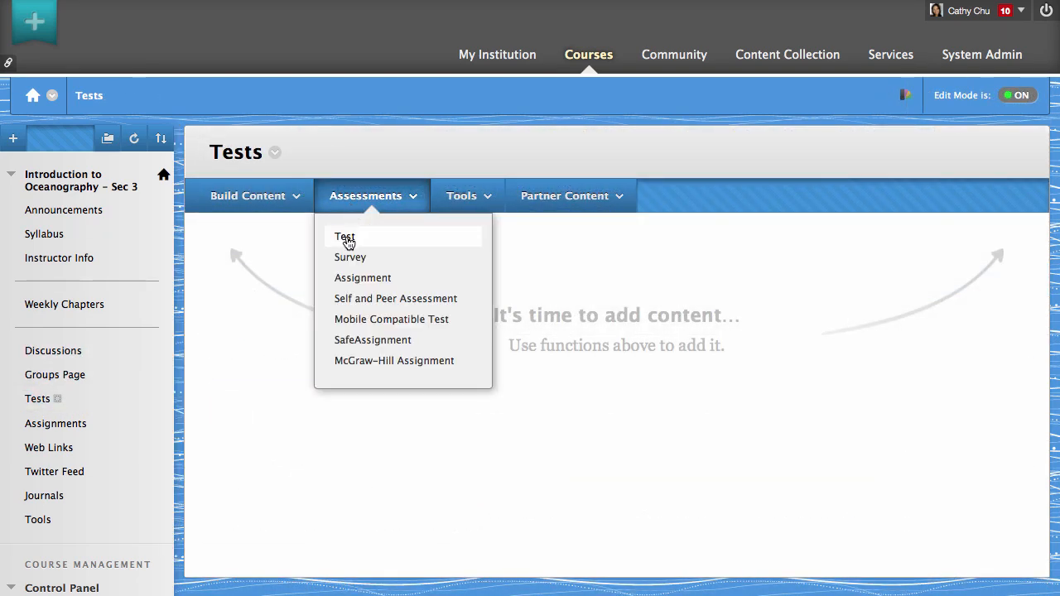
left_click(344, 239)
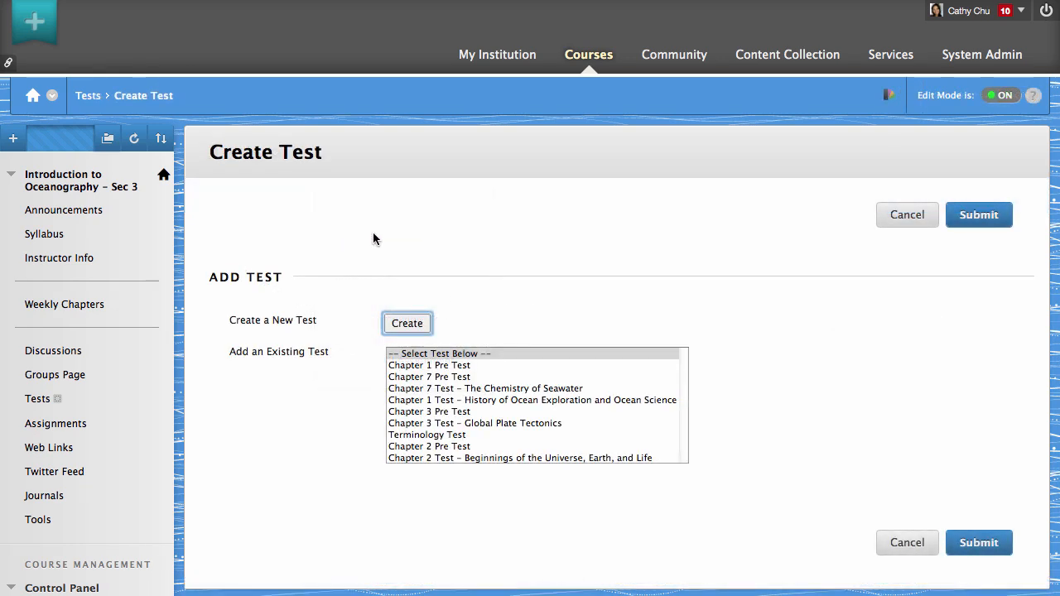
left_click(531, 399)
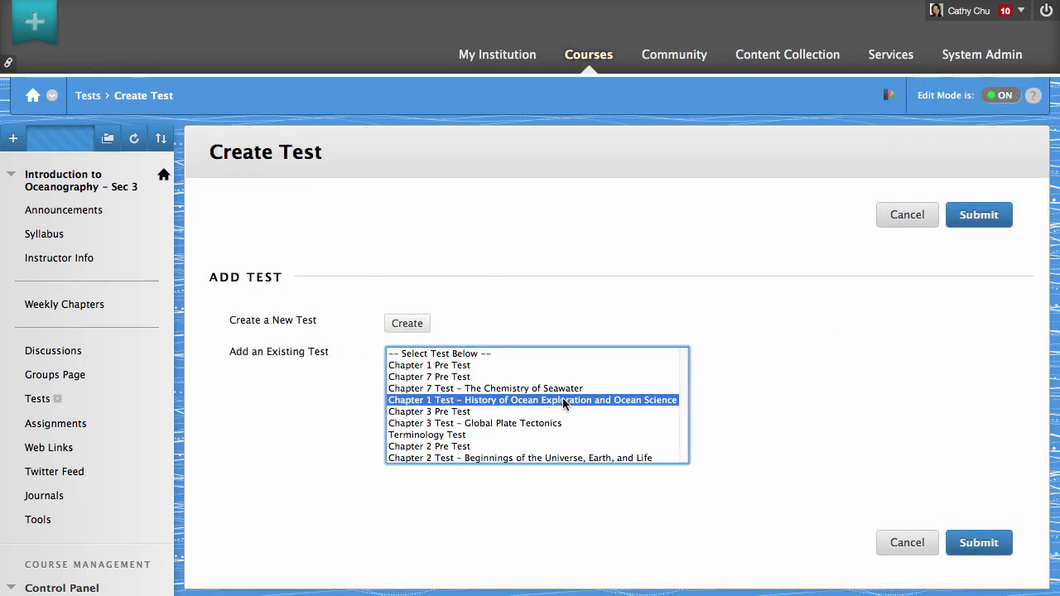
left_click(979, 215)
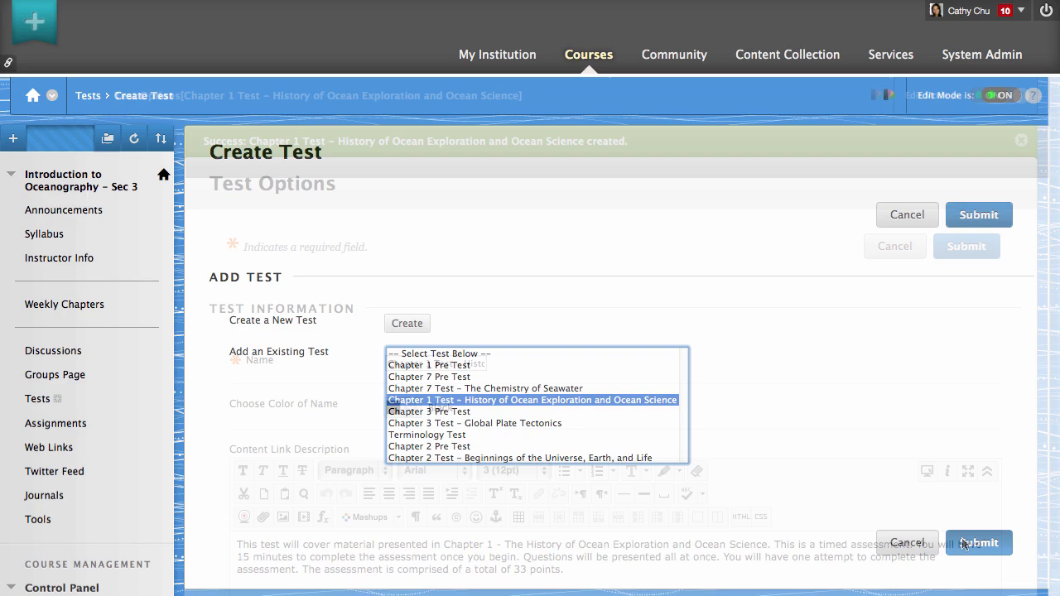
left_click(532, 399)
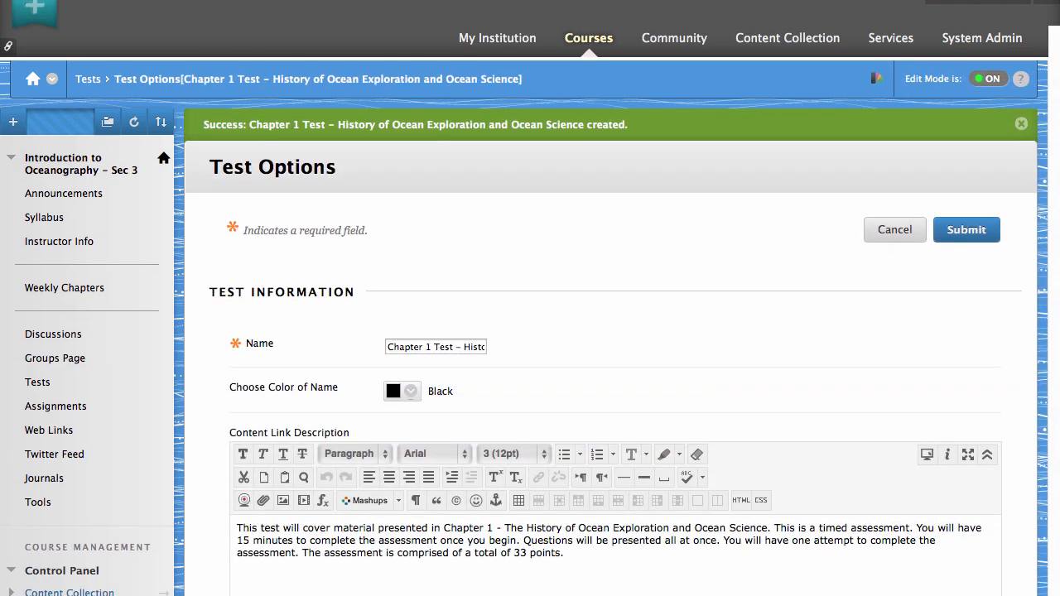
scroll("down", 3)
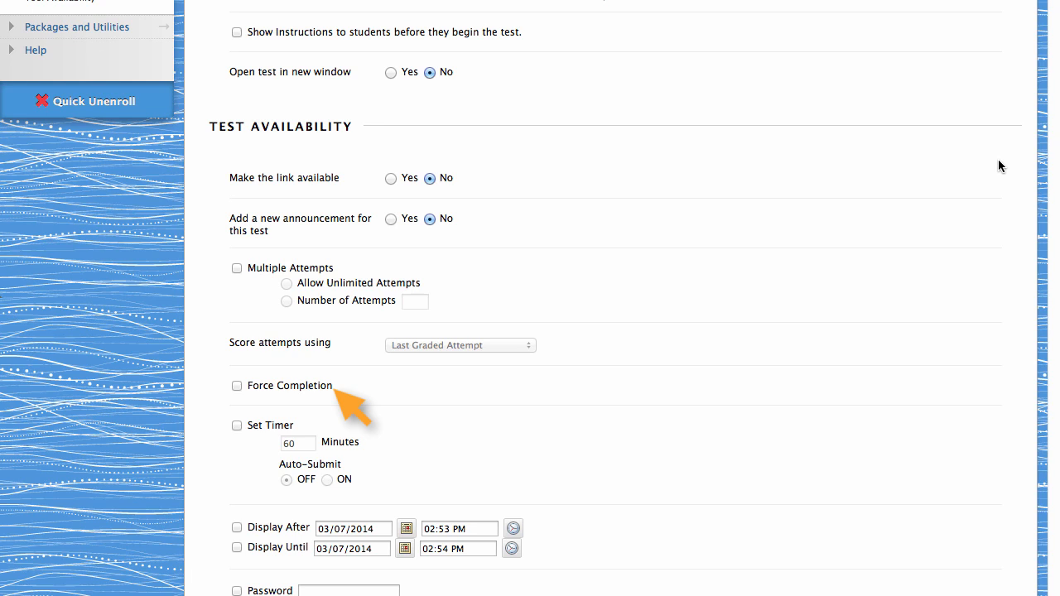
scroll("down", 3)
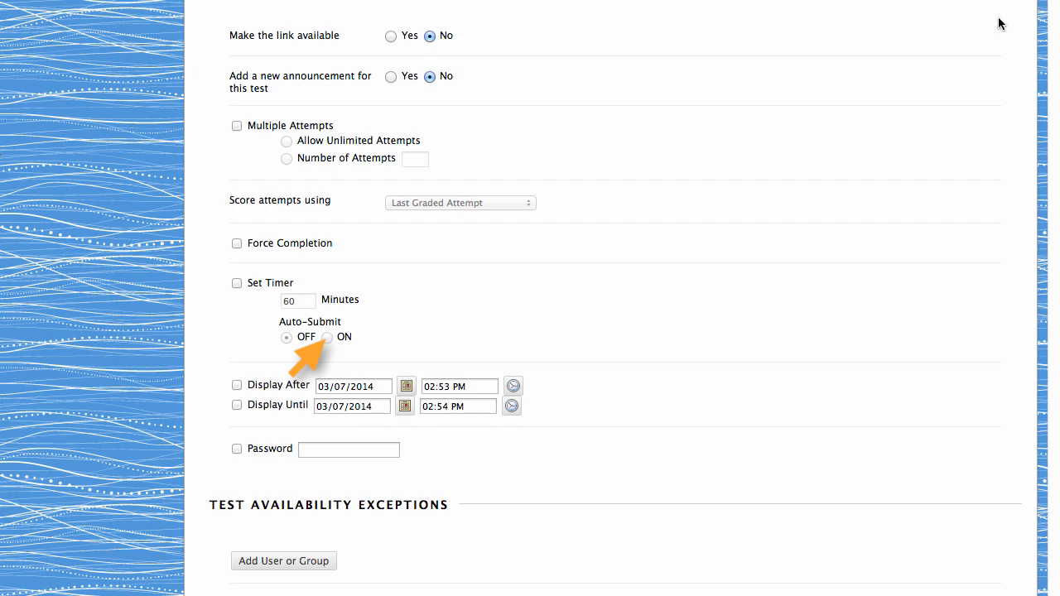
Review availability, due date, feedback and presentation defaults and save the test options.
scroll("down", 3)
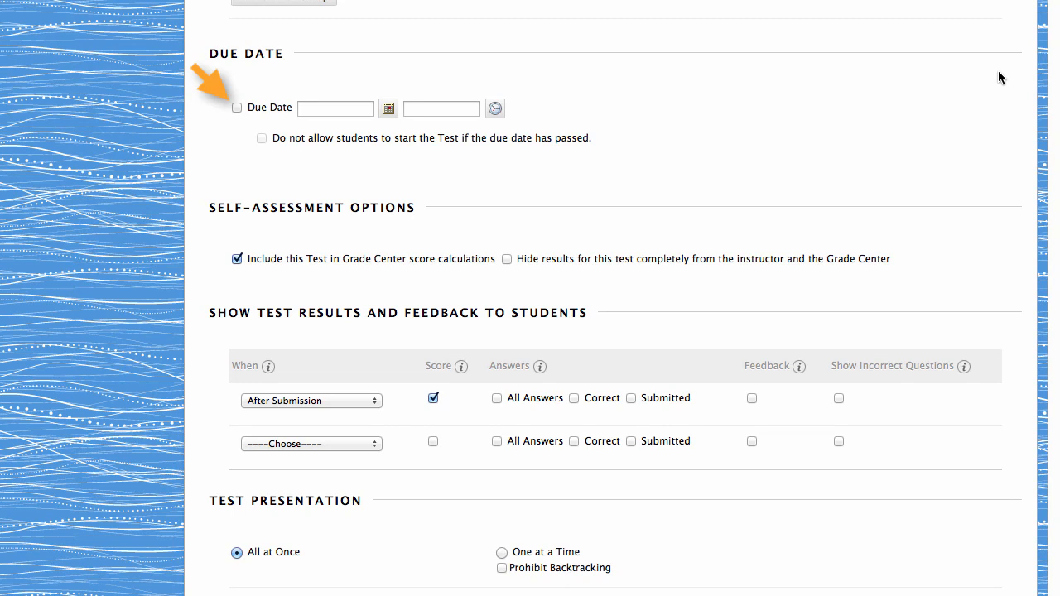
scroll("down", 3)
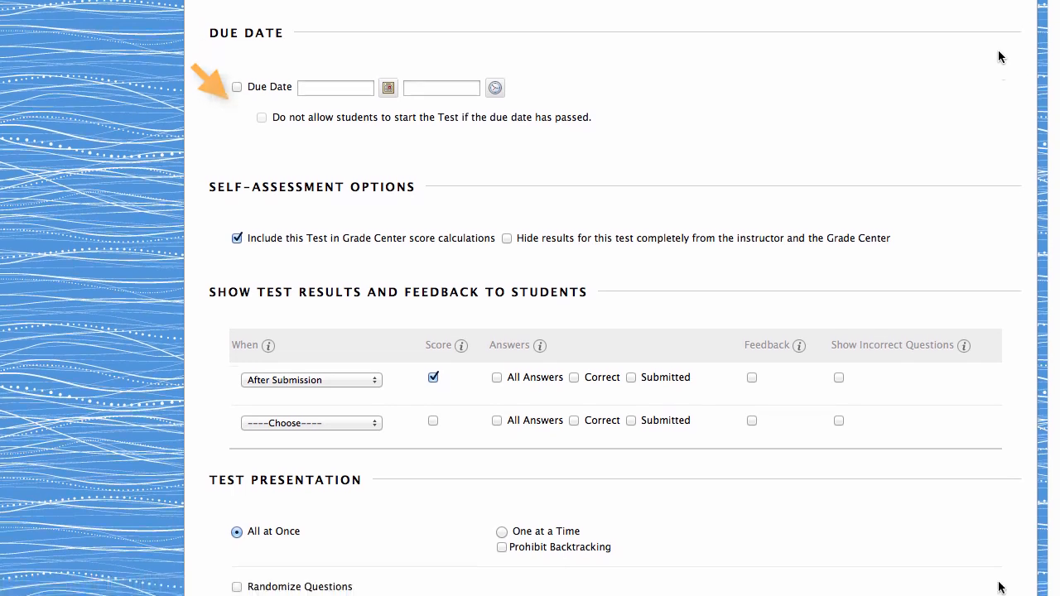
scroll("down", 3)
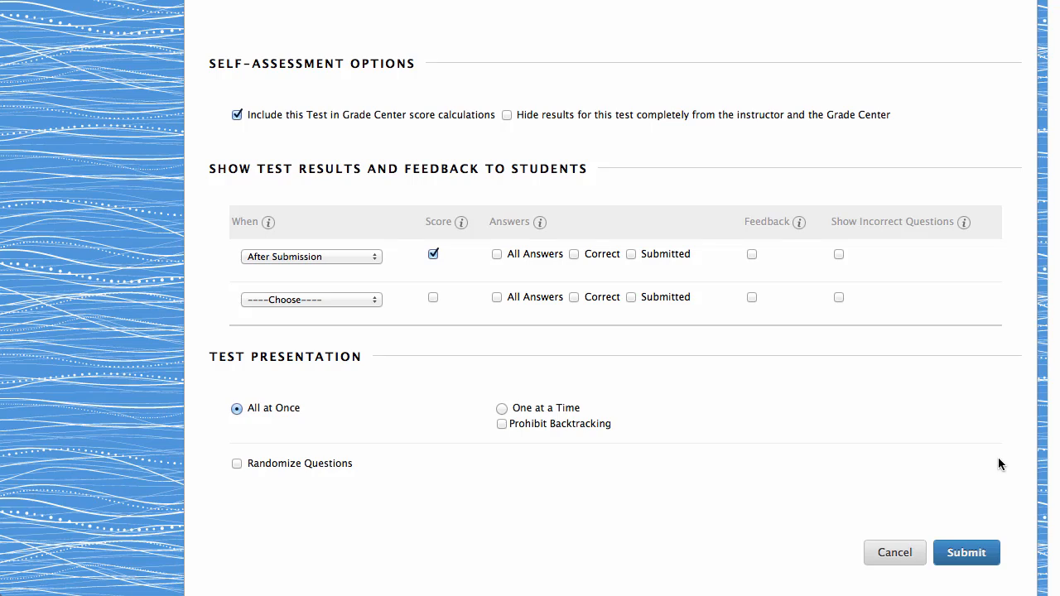
left_click(966, 554)
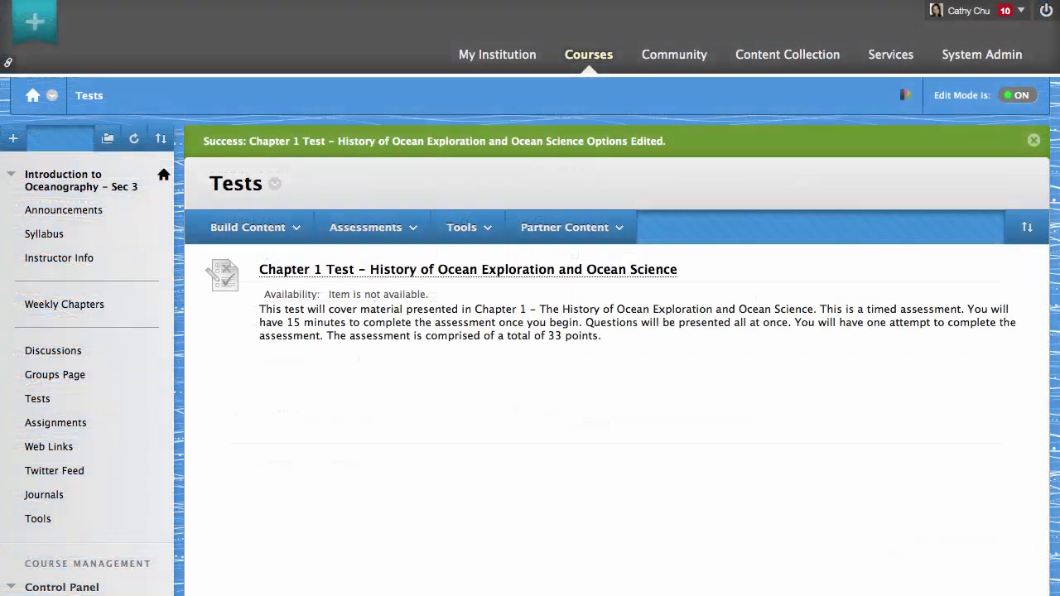